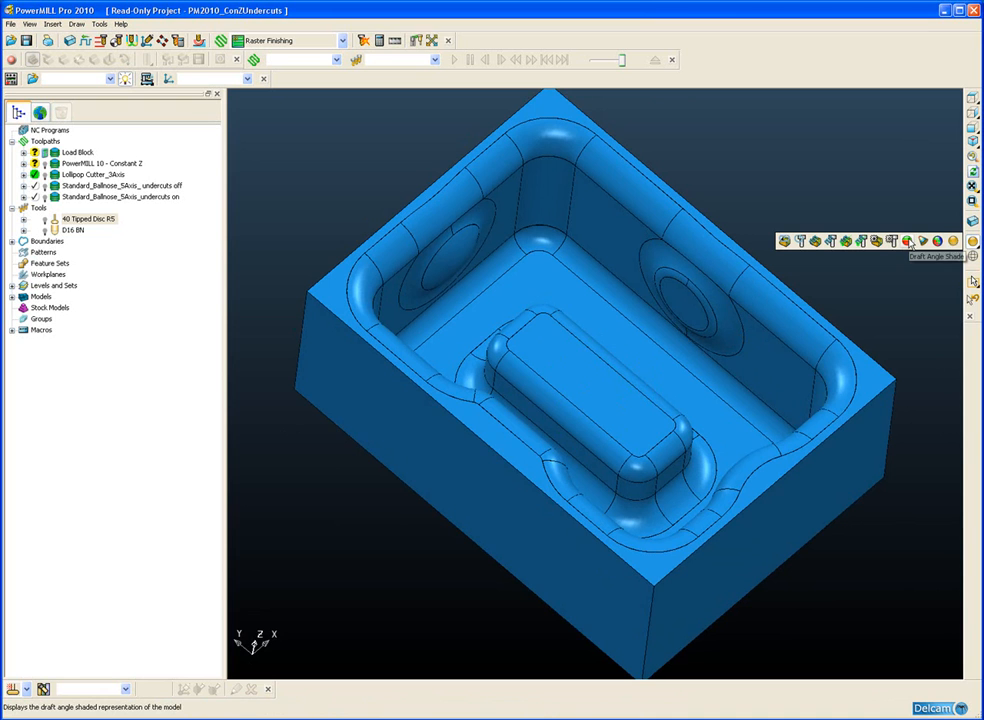
- Show draft angles and orbit to reveal the undercut faces, then restore plain shading
click(908, 240)
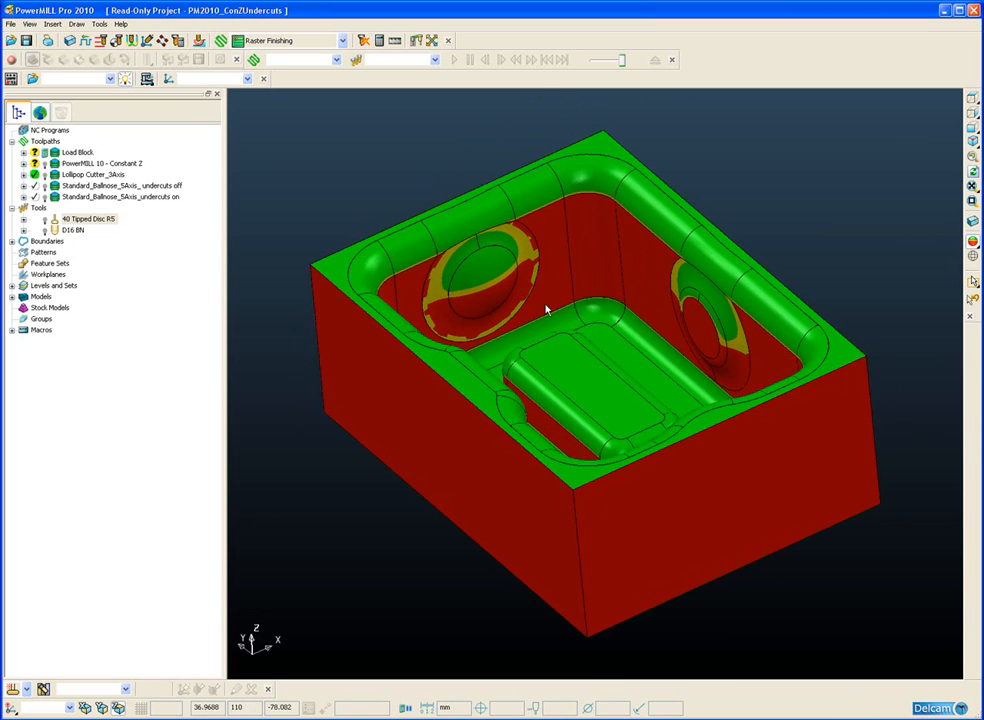
drag(545, 310, 665, 308)
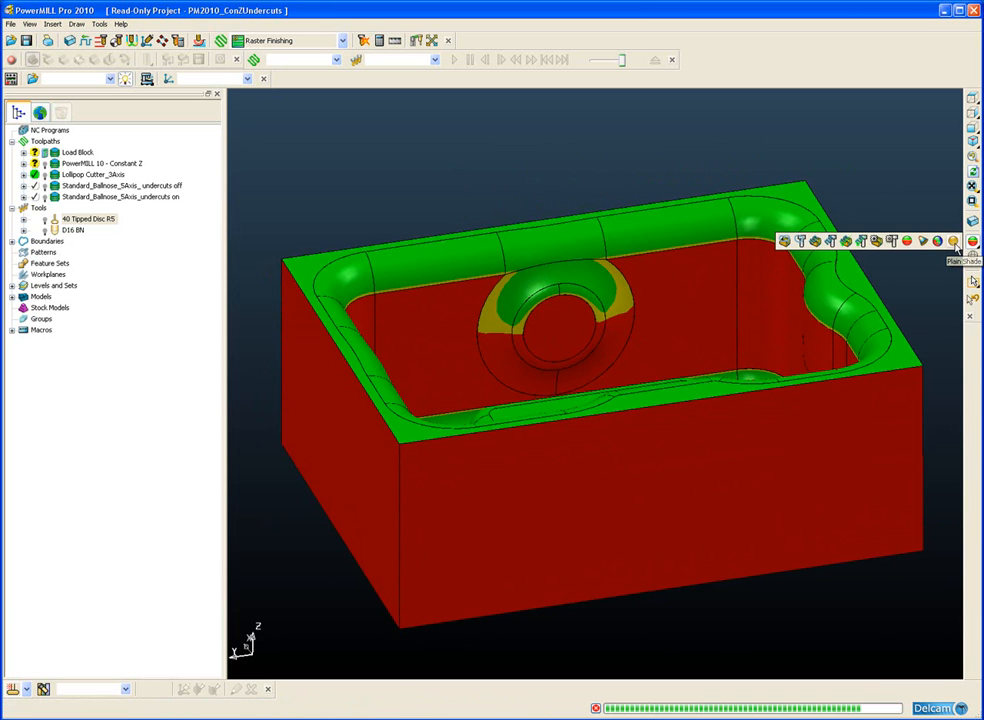
click(43, 23)
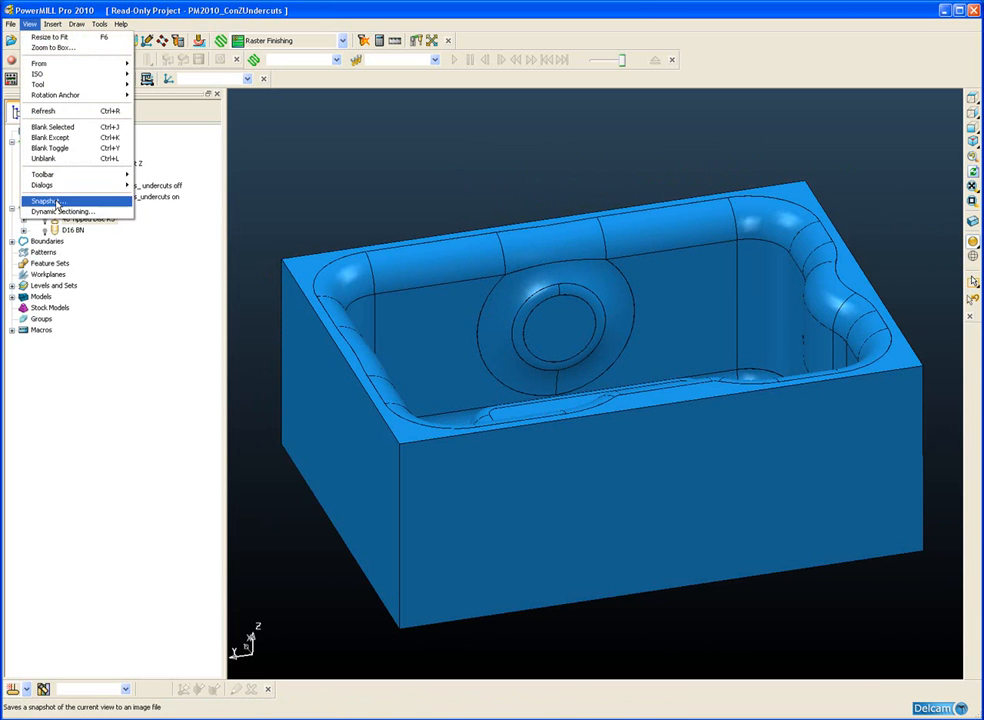
- Dynamically section the pocket with the back plane to view its undercut profile
click(63, 213)
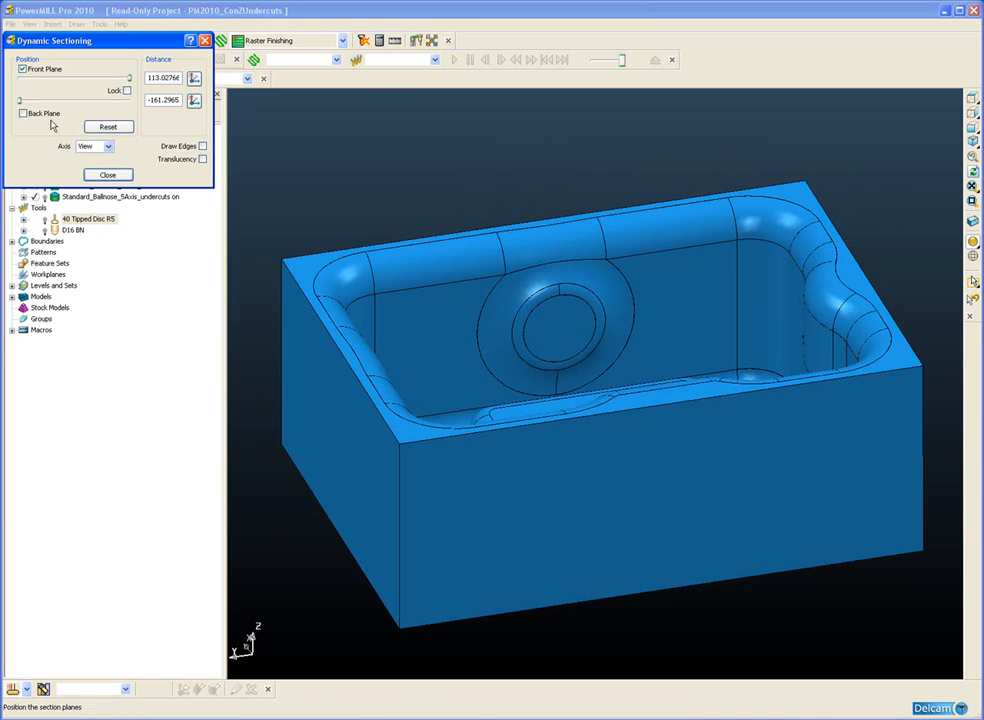
click(20, 125)
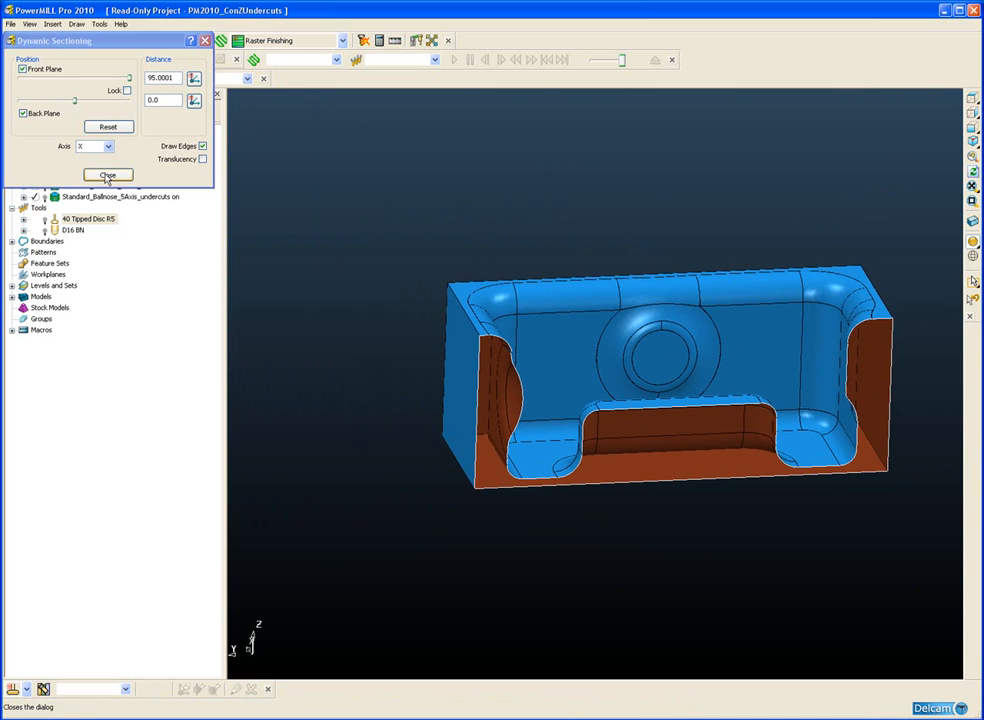
click(107, 175)
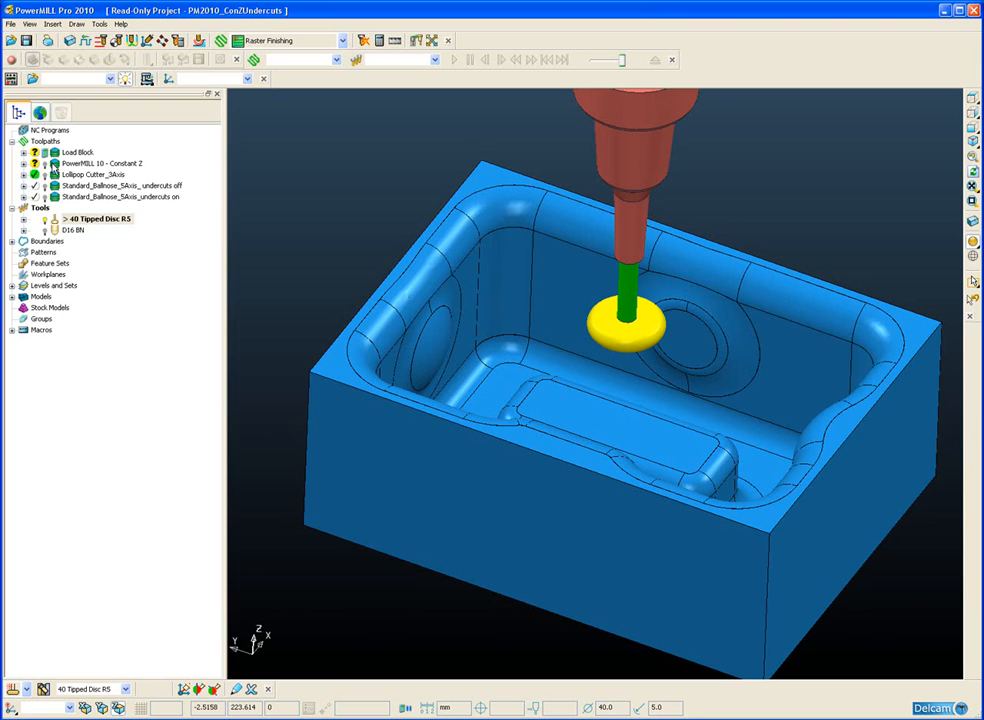
- Display the PowerMILL 10 - Constant Z toolpath, view it from below, then activate Lollipop Cutter_3Axis
click(100, 162)
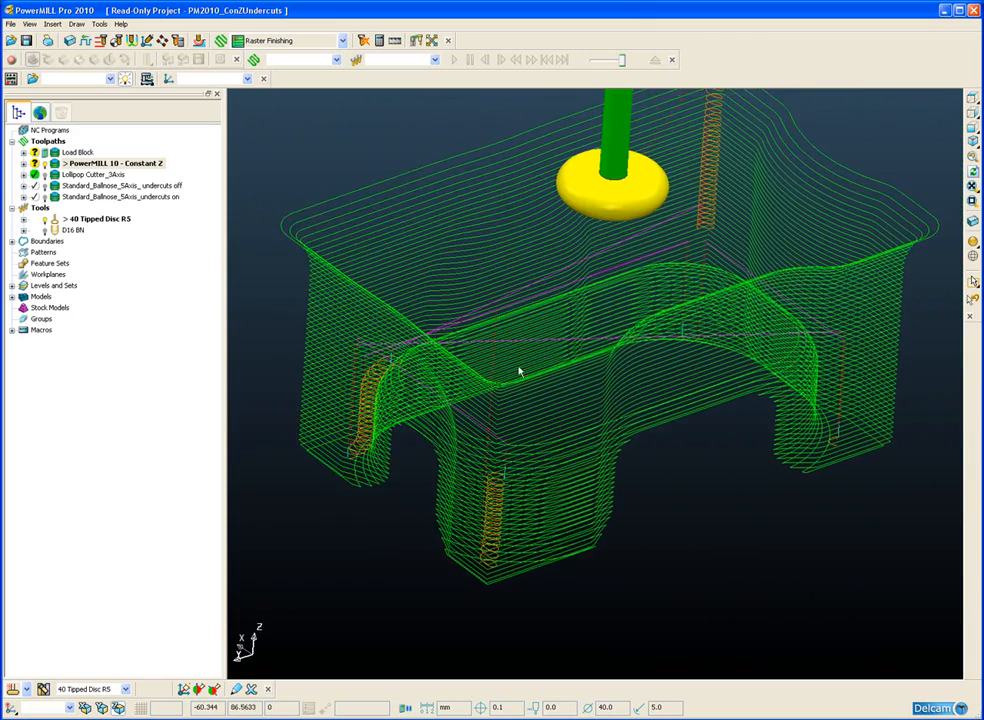
drag(520, 370, 500, 410)
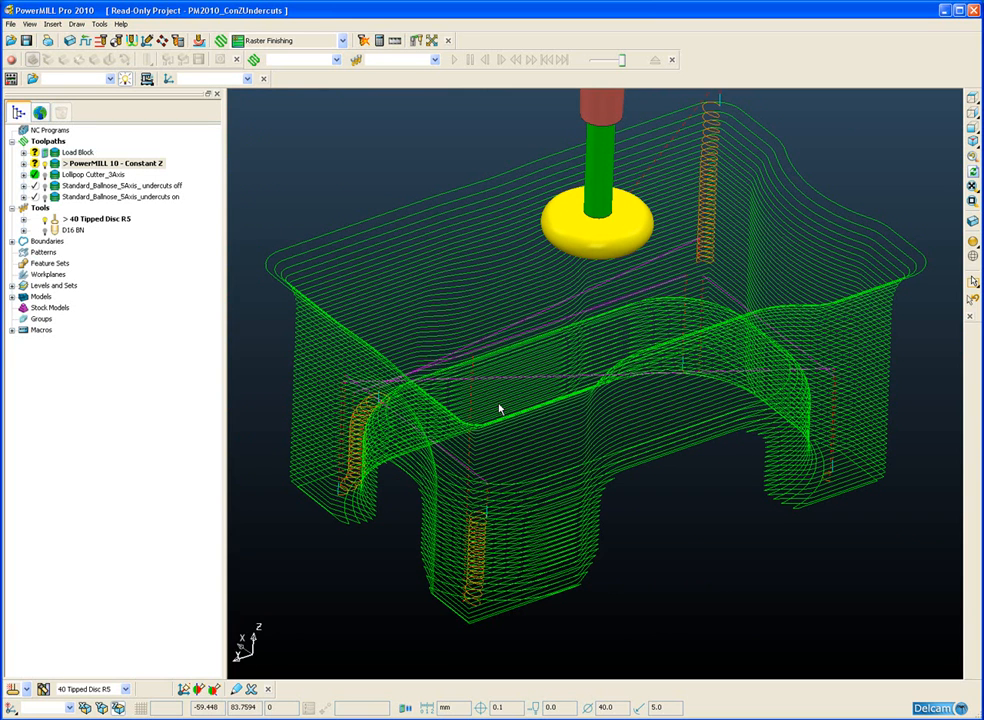
click(97, 174)
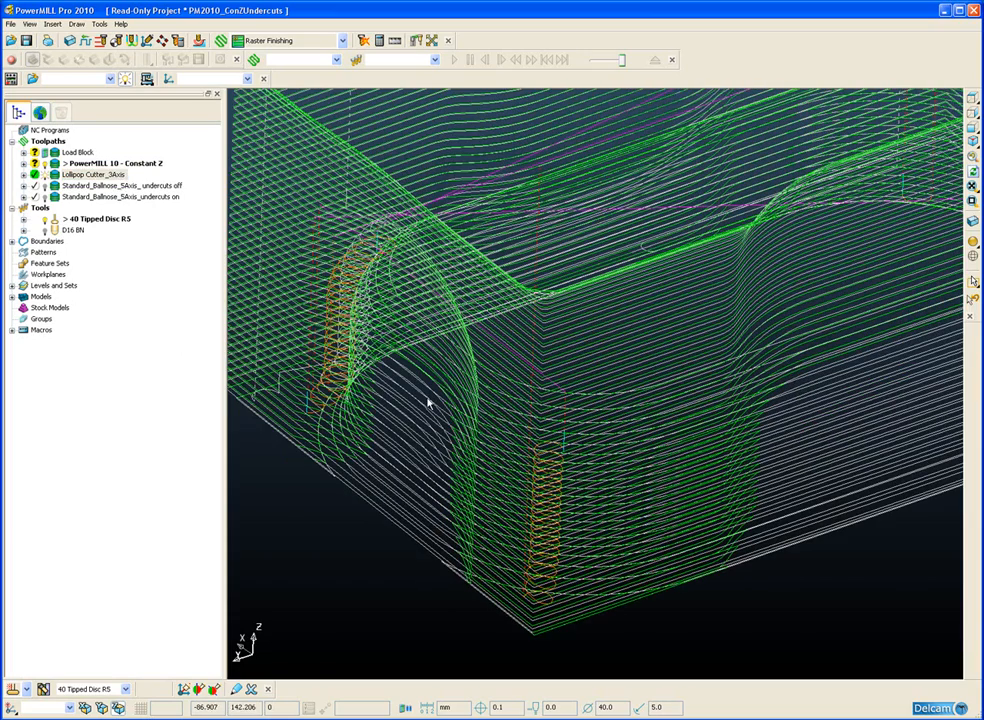
mouse_move(400, 470)
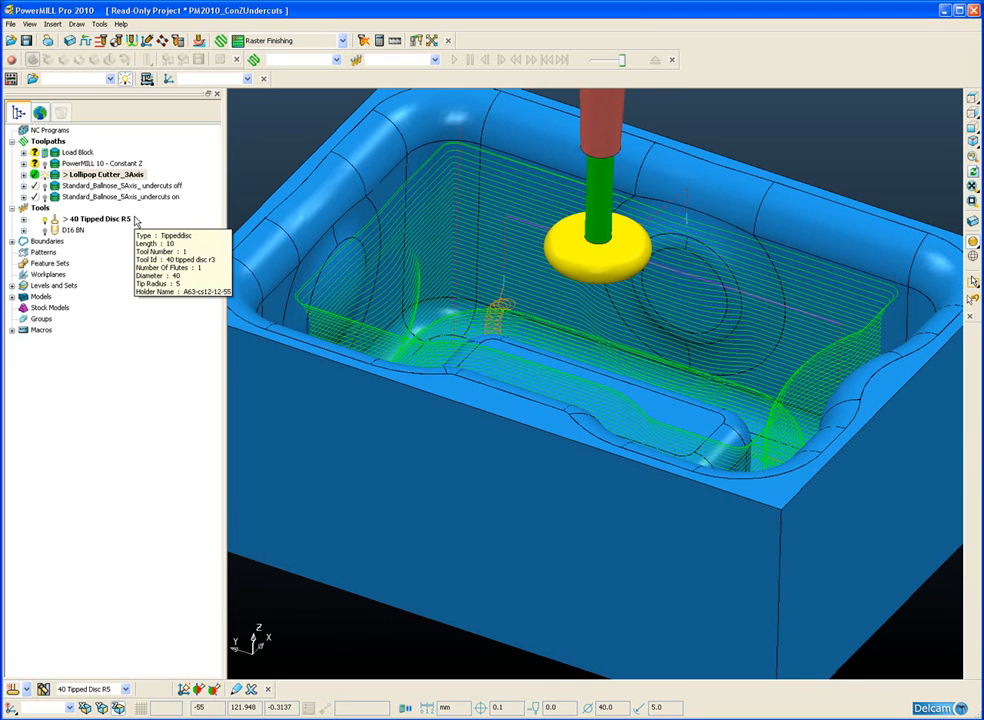
mouse_move(110, 174)
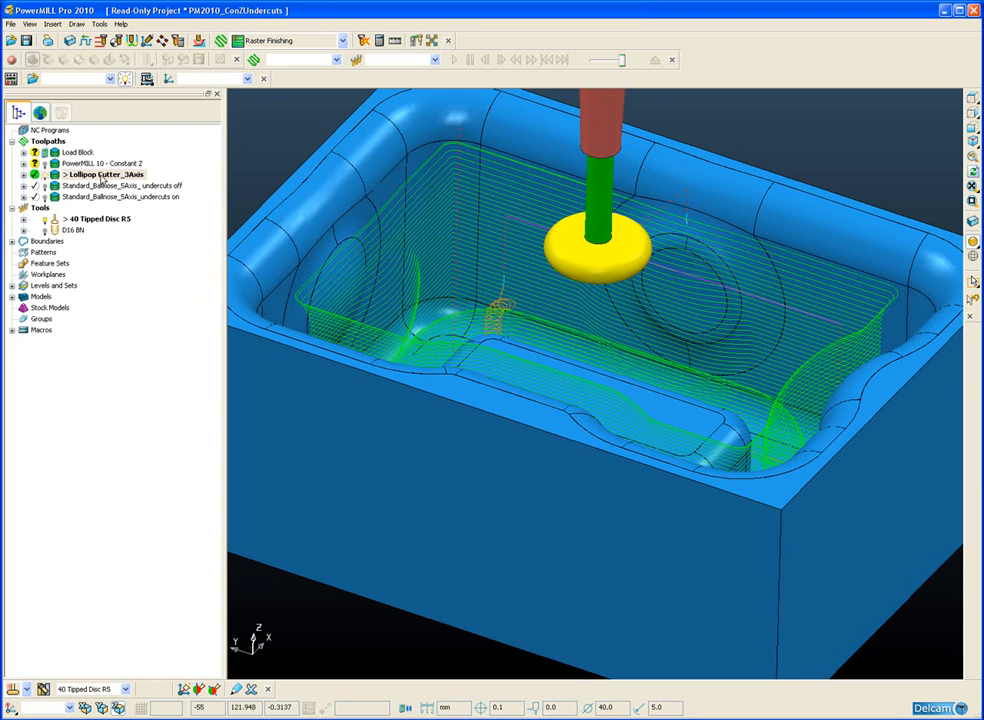
- Open Lollipop Cutter_3Axis's Constant Z Finishing settings to check the Undercut option
right_click(103, 174)
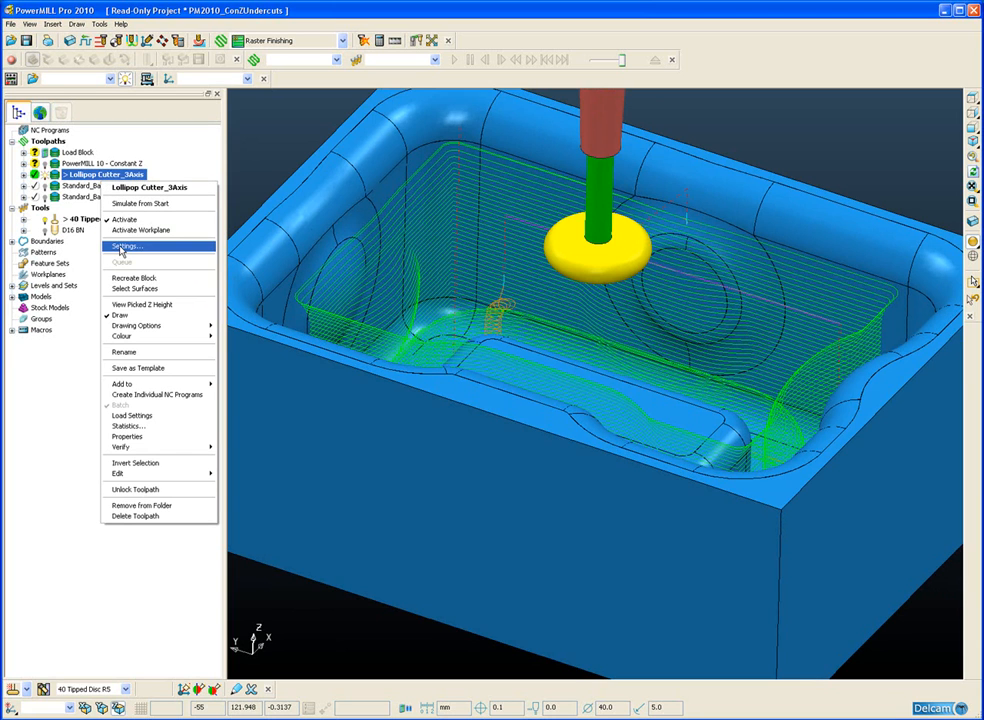
click(130, 245)
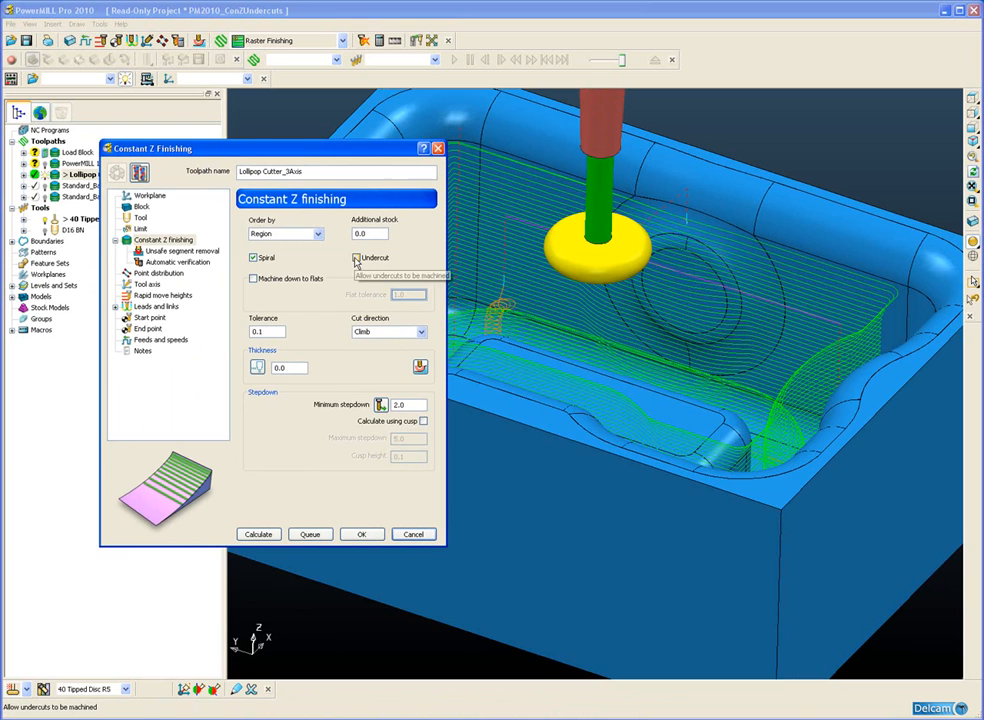
mouse_move(356, 260)
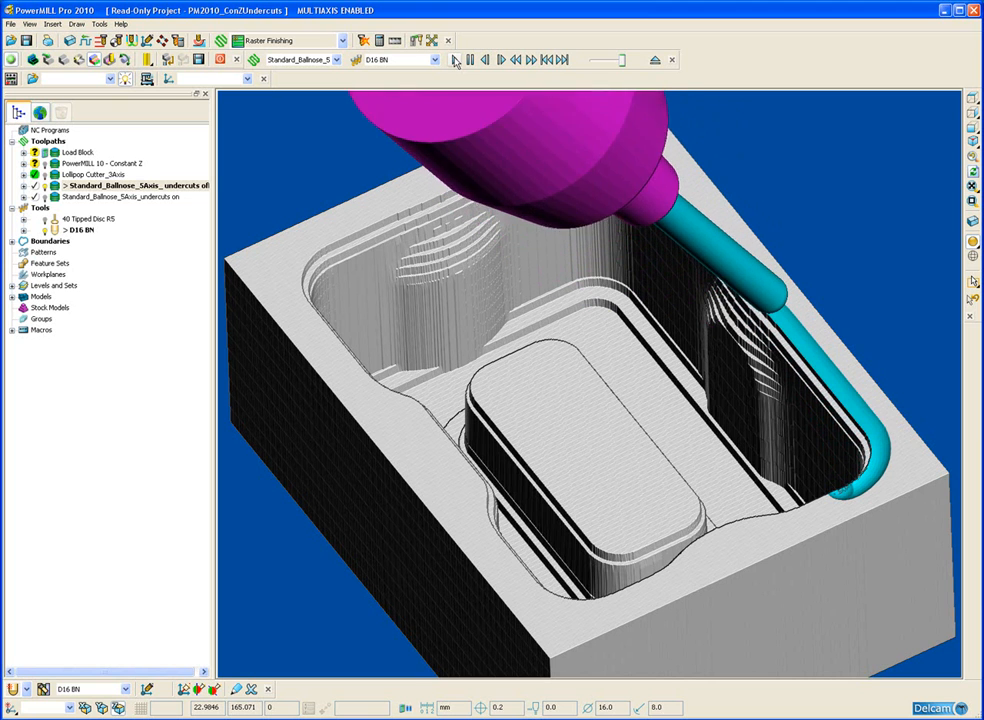
- Play the ViewMill simulation of Standard_Ballnose_5Axis_undercuts off with the D16 ball-nose tool
click(507, 62)
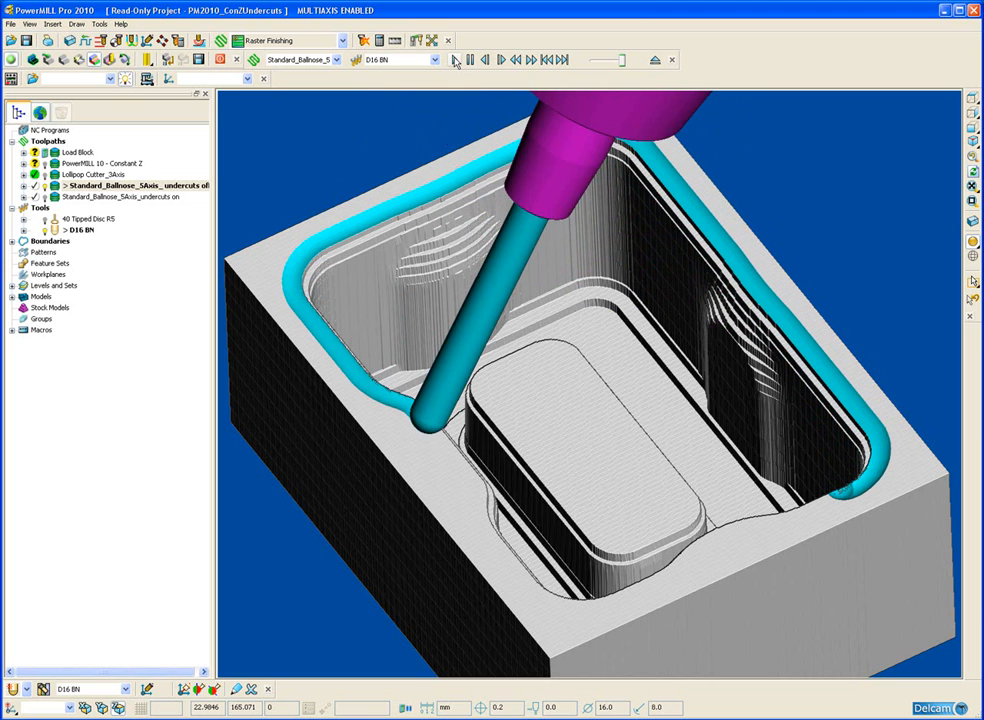
click(482, 61)
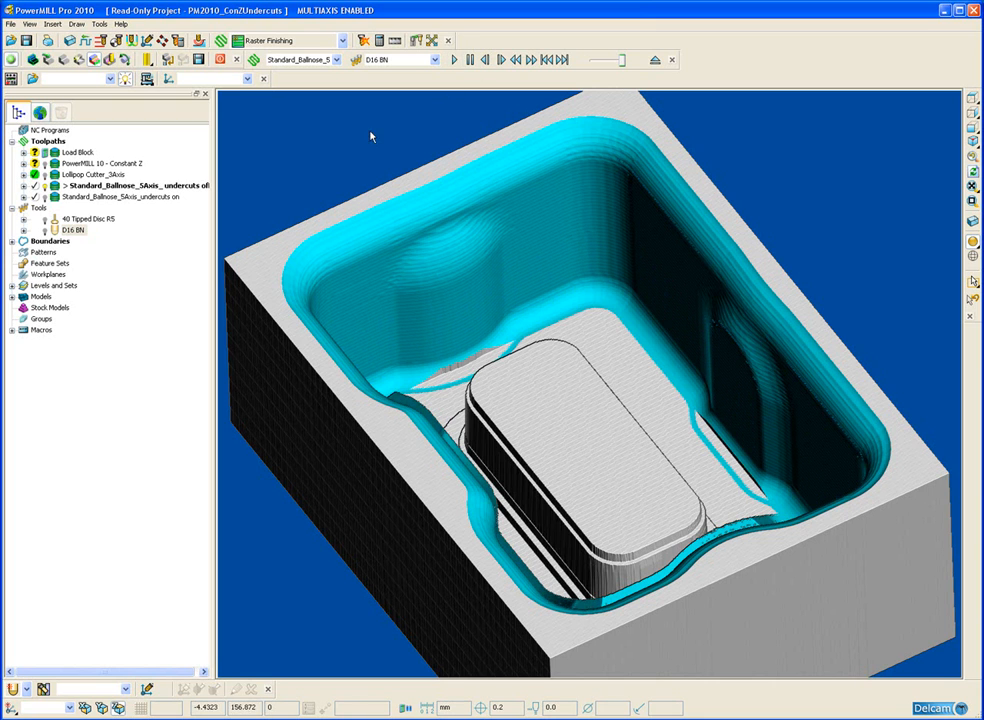
mouse_move(57, 197)
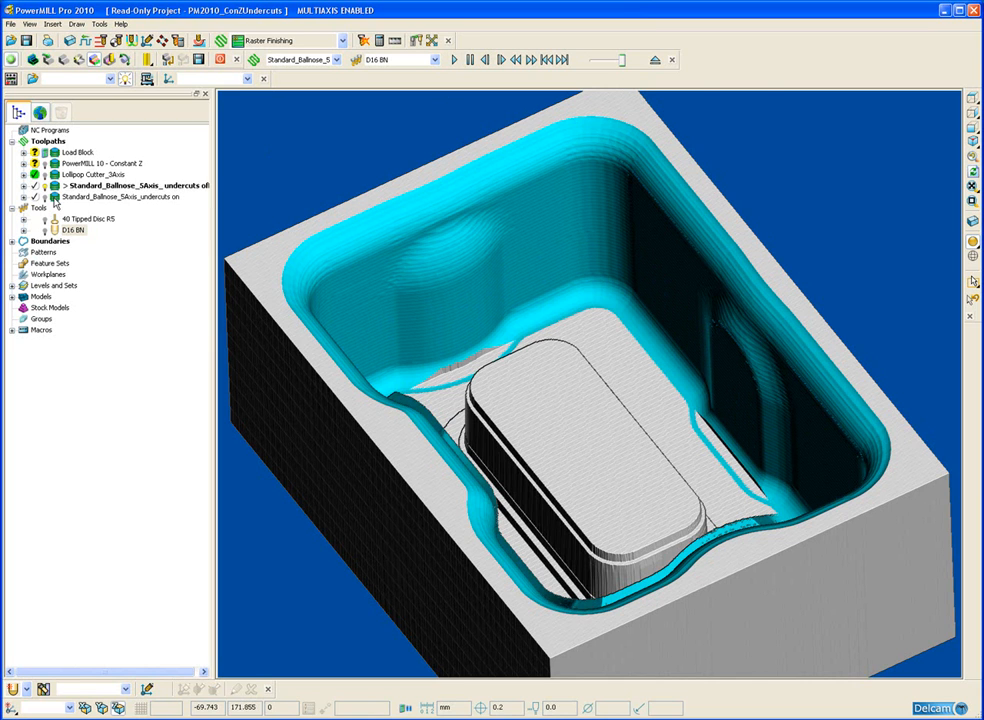
- Select Standard_Ballnose_5Axis_undercuts on and play its simulation from the start
click(120, 196)
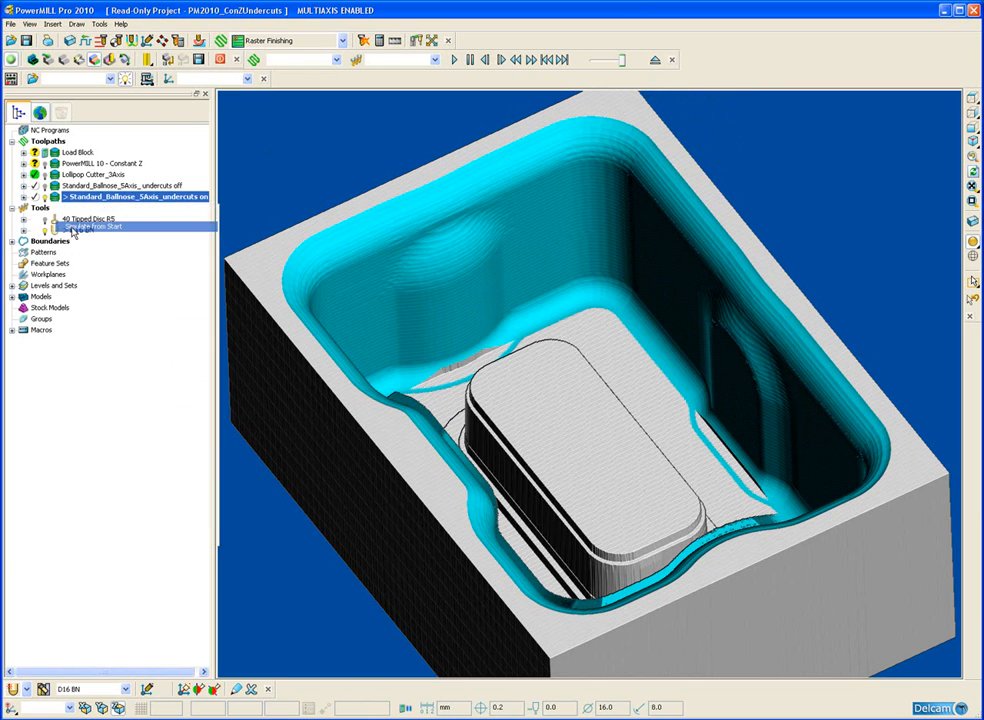
click(458, 62)
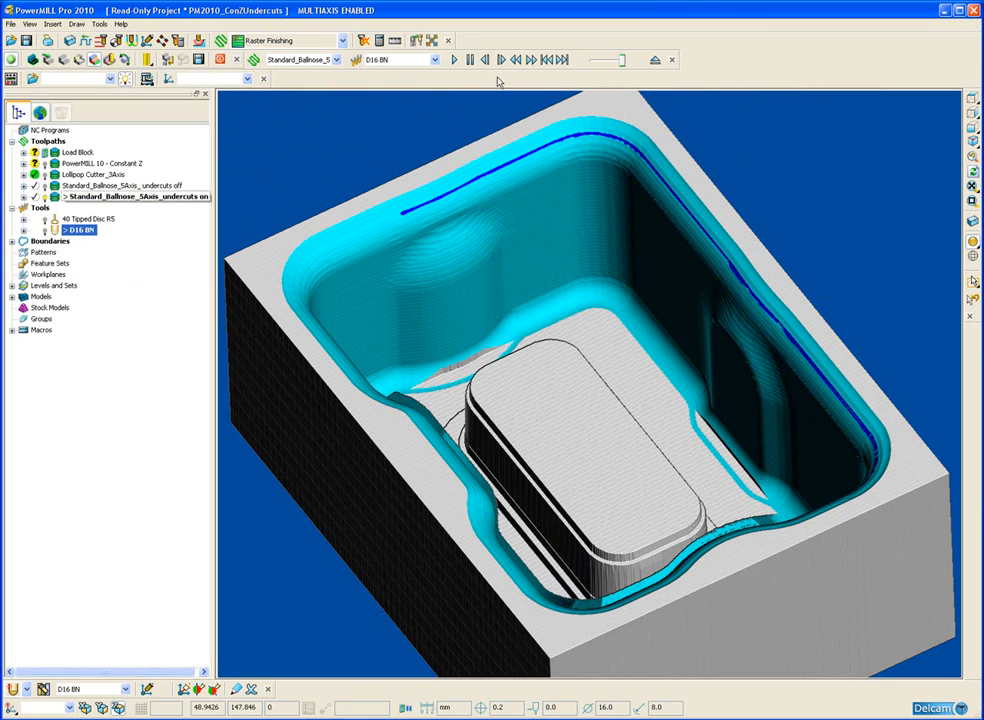
click(458, 64)
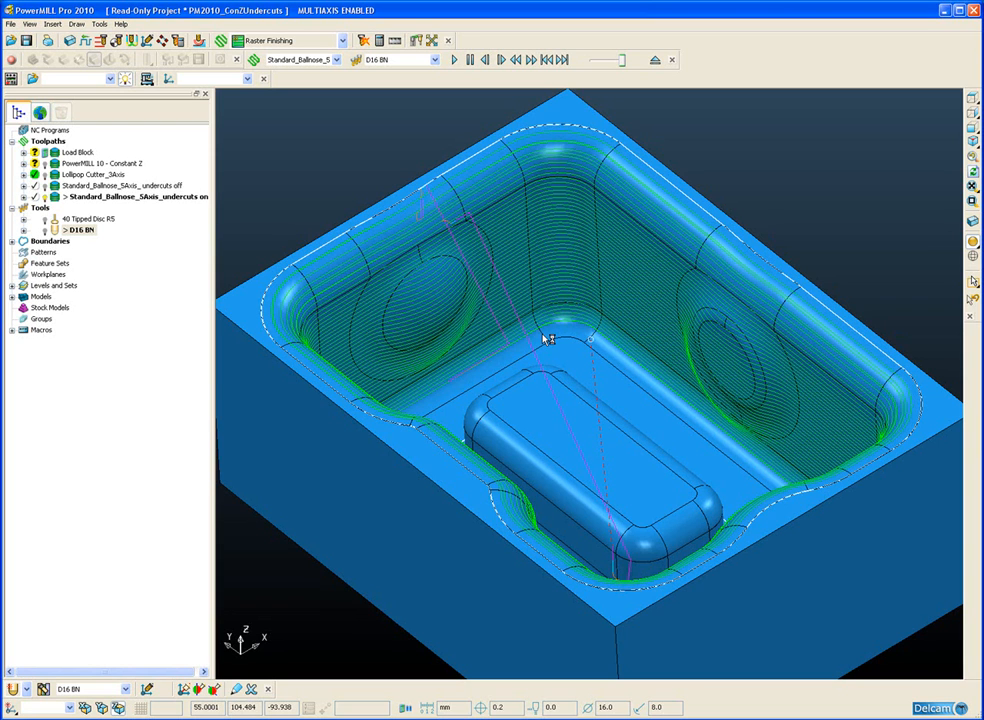
mouse_move(543, 345)
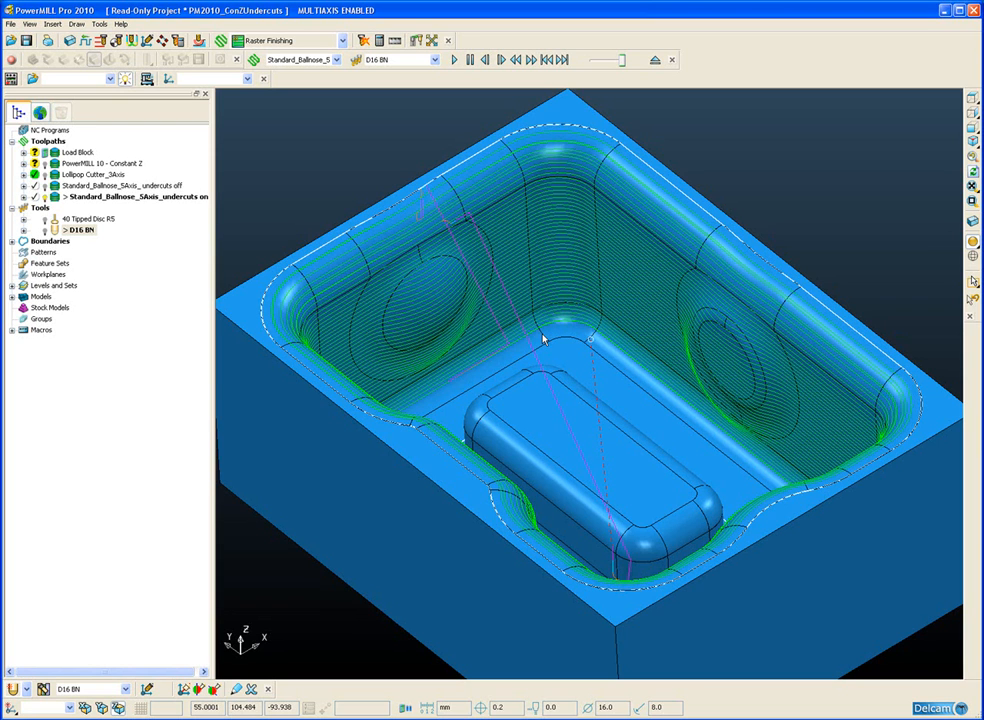